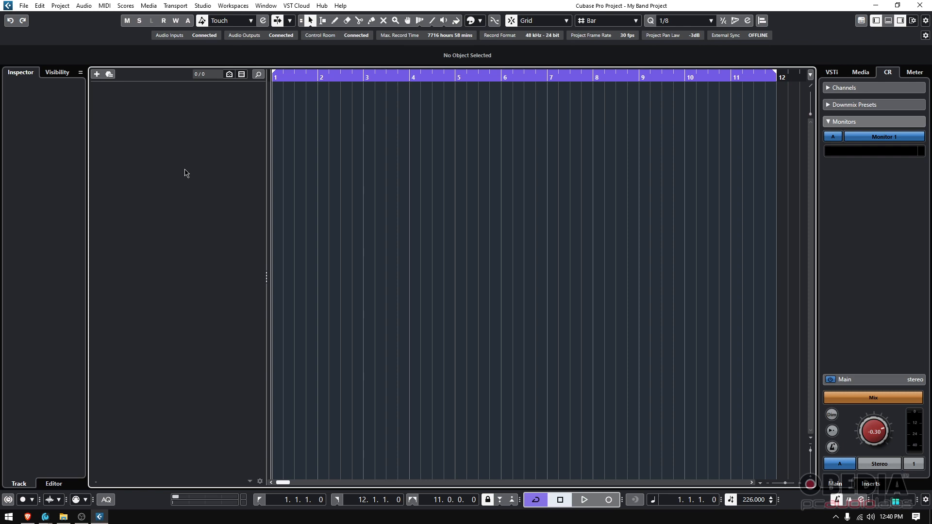
mouse_move(651, 250)
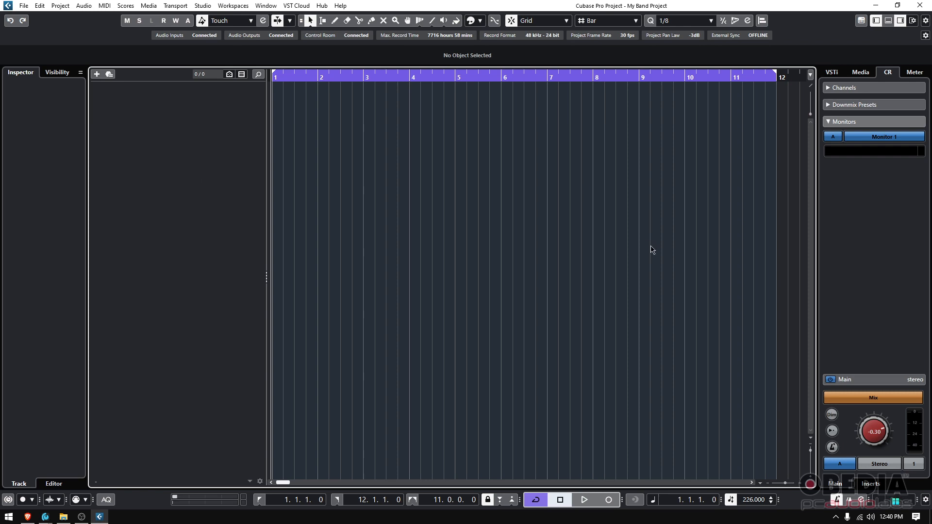
Briefly play and stop the empty project, then add a Signature track showing 4/4
click(583, 499)
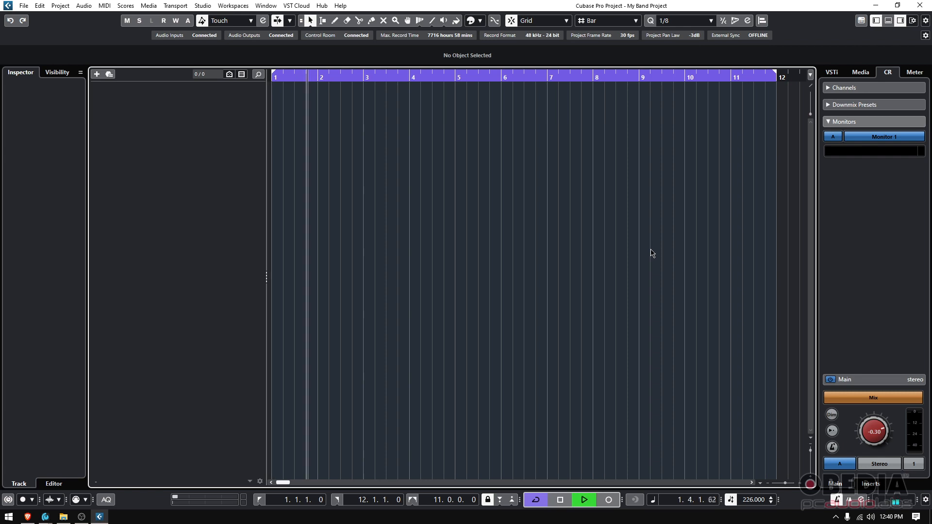
click(559, 499)
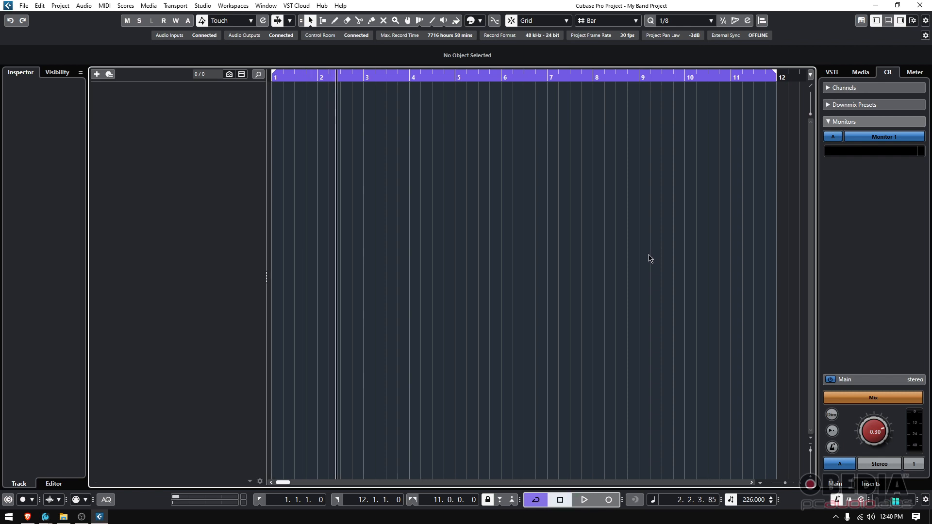
mouse_move(404, 150)
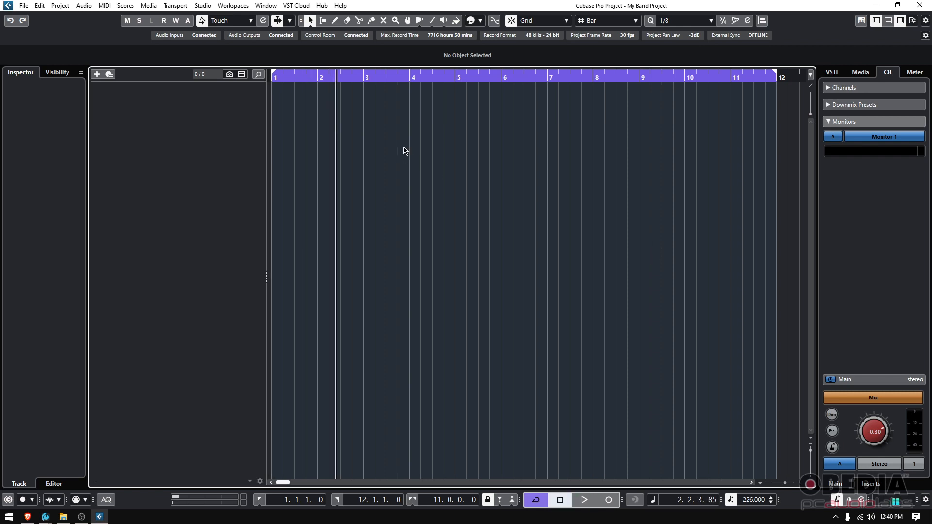
mouse_move(148, 69)
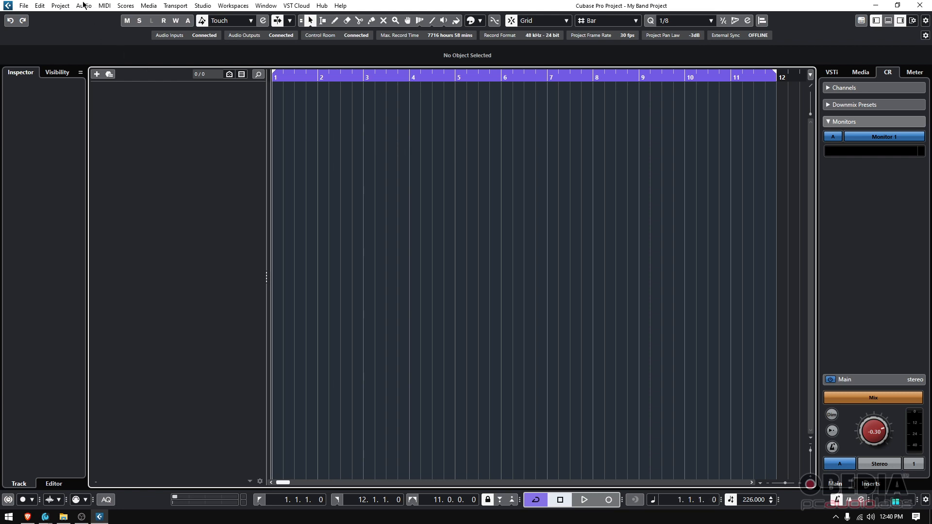
click(83, 6)
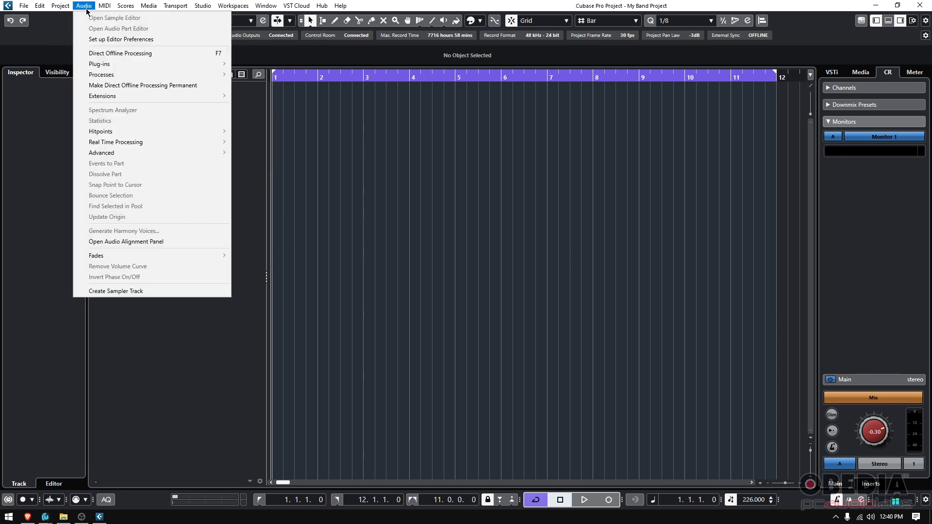
click(59, 5)
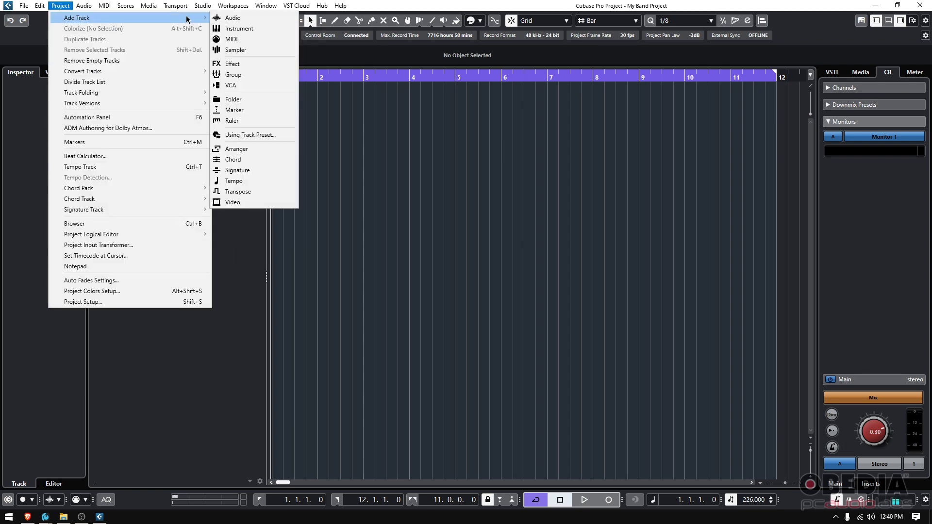
mouse_move(237, 170)
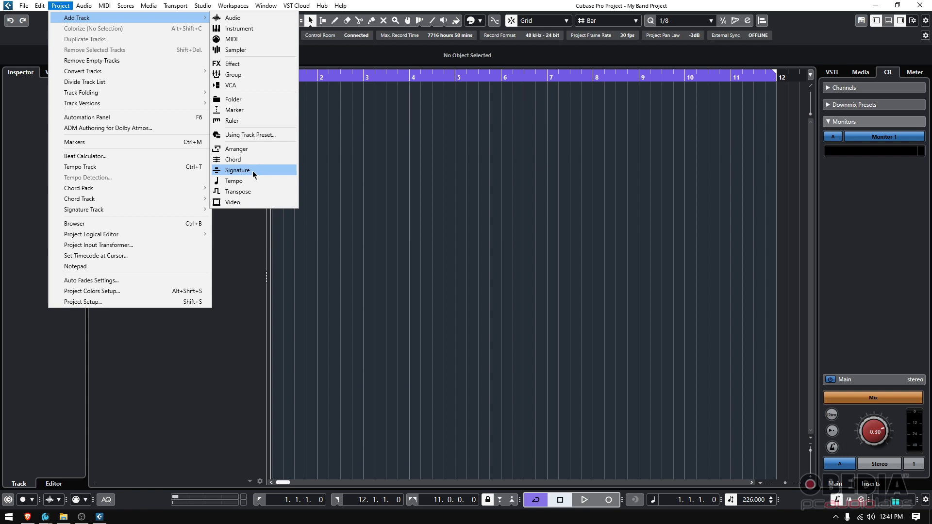
click(238, 170)
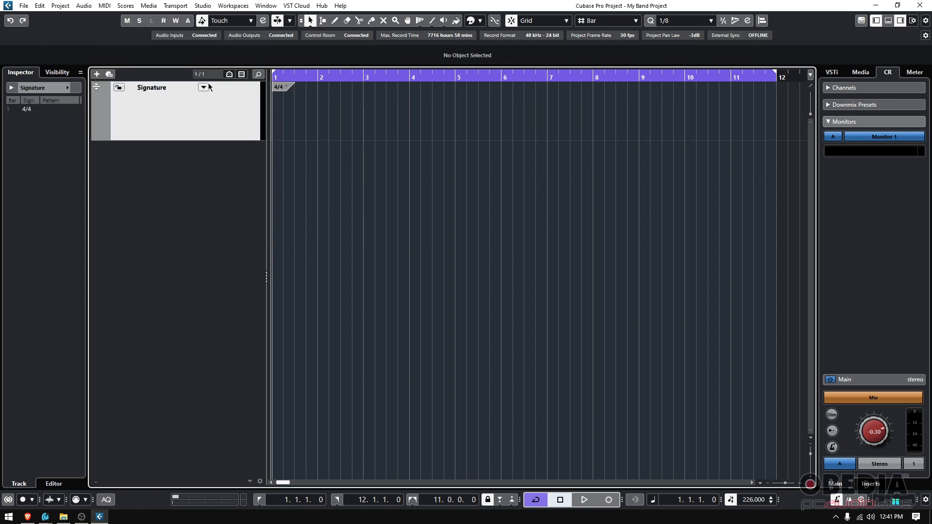
mouse_move(203, 88)
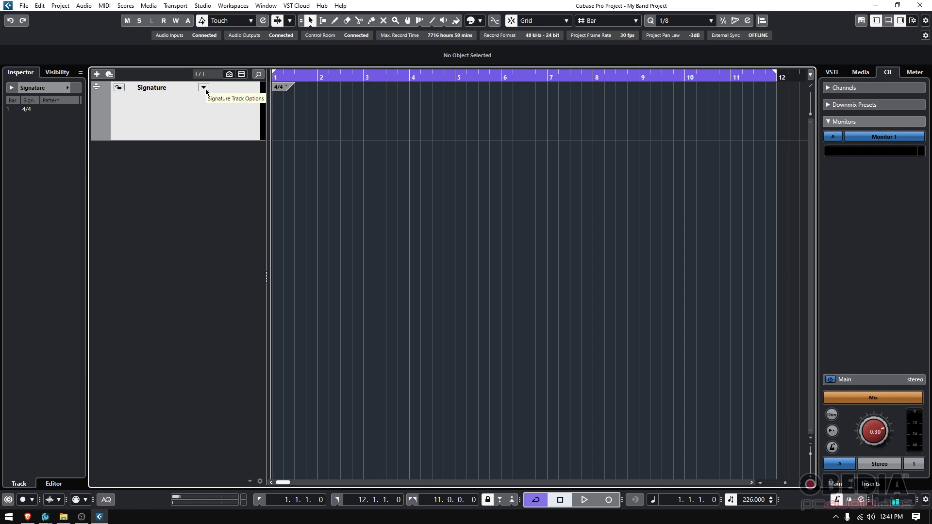
click(203, 87)
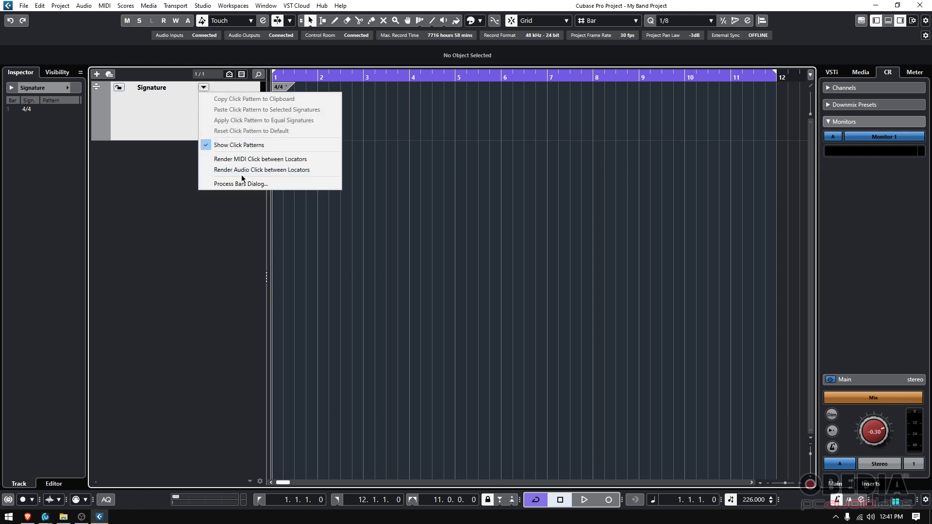
mouse_move(249, 171)
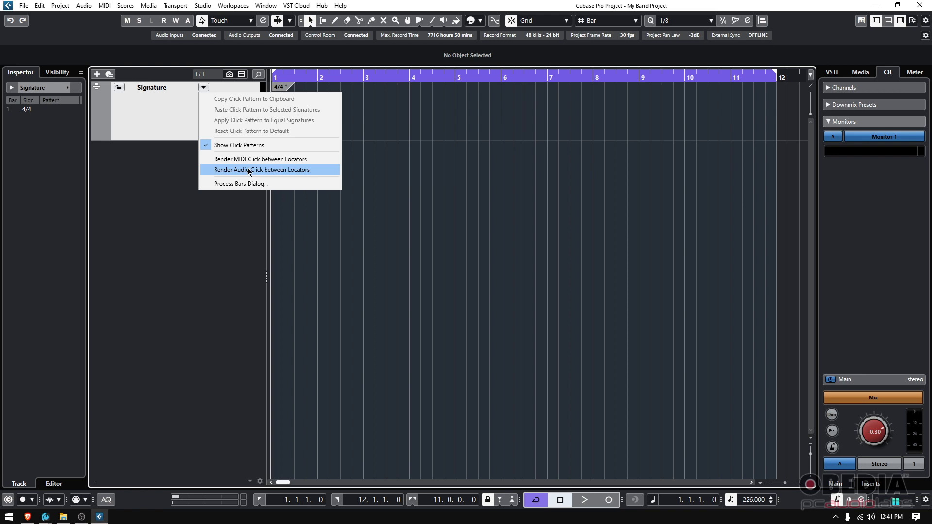
mouse_move(256, 175)
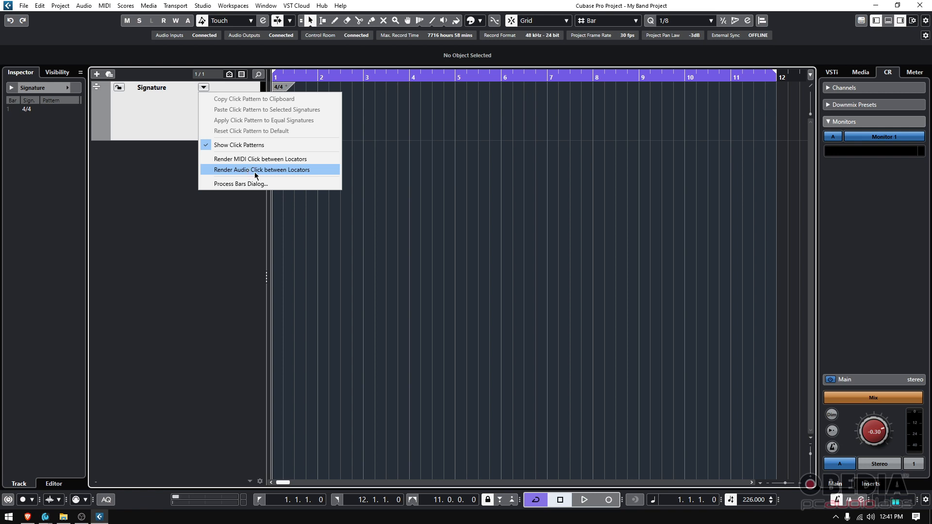
click(262, 170)
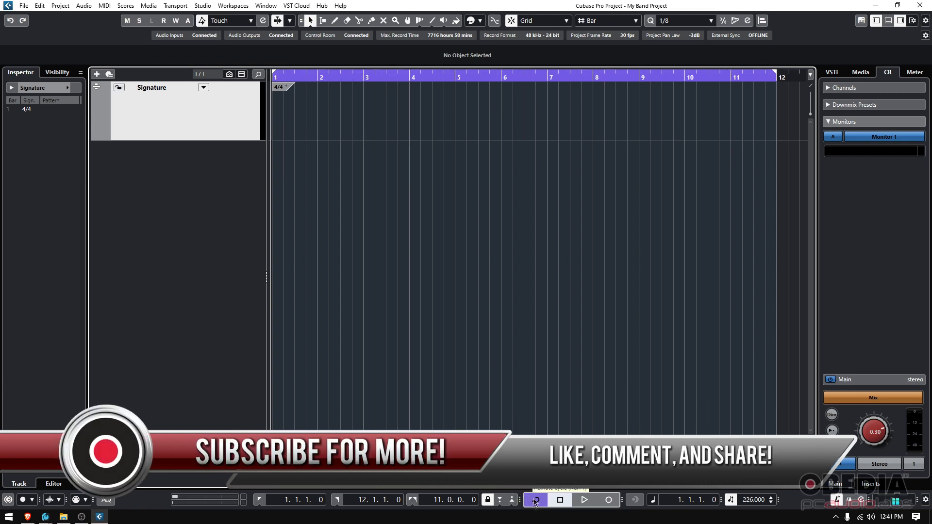
click(535, 500)
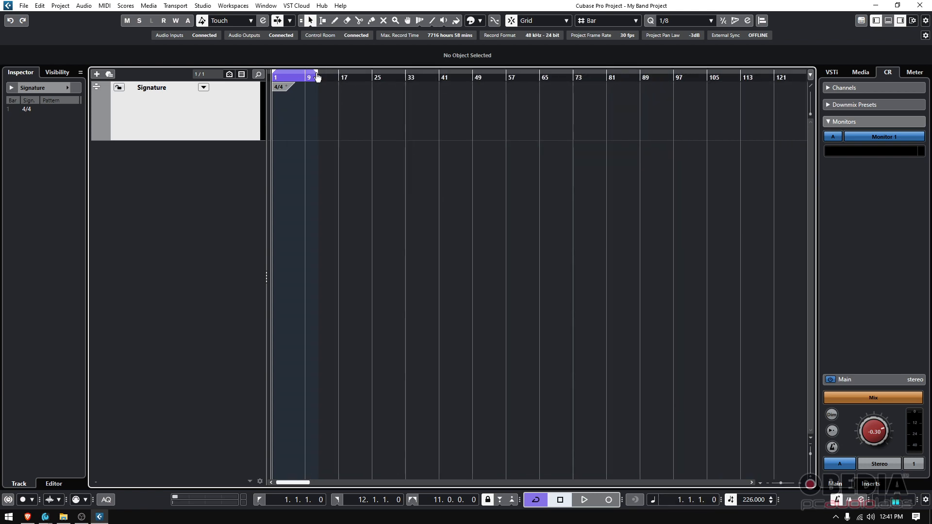
Drag the right locator out so the cycle range ends at bar 105
drag(309, 77, 722, 76)
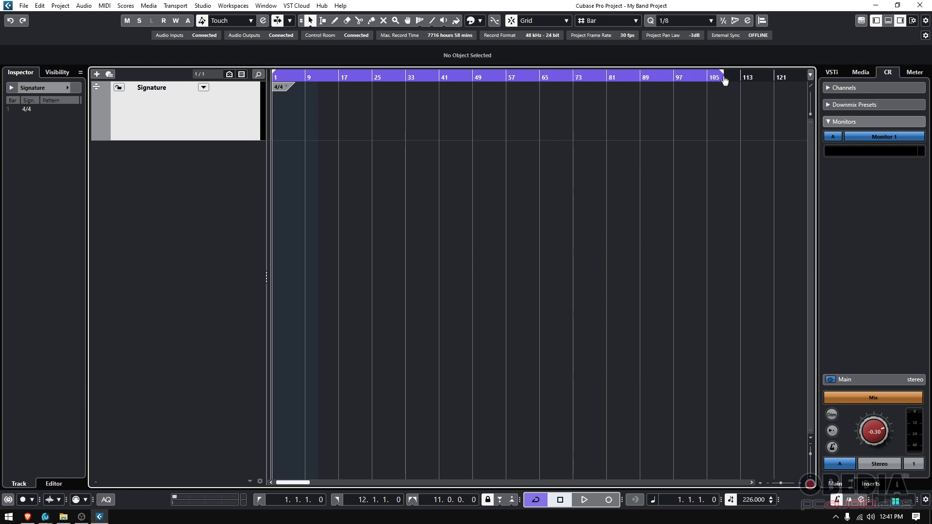
drag(722, 77, 704, 78)
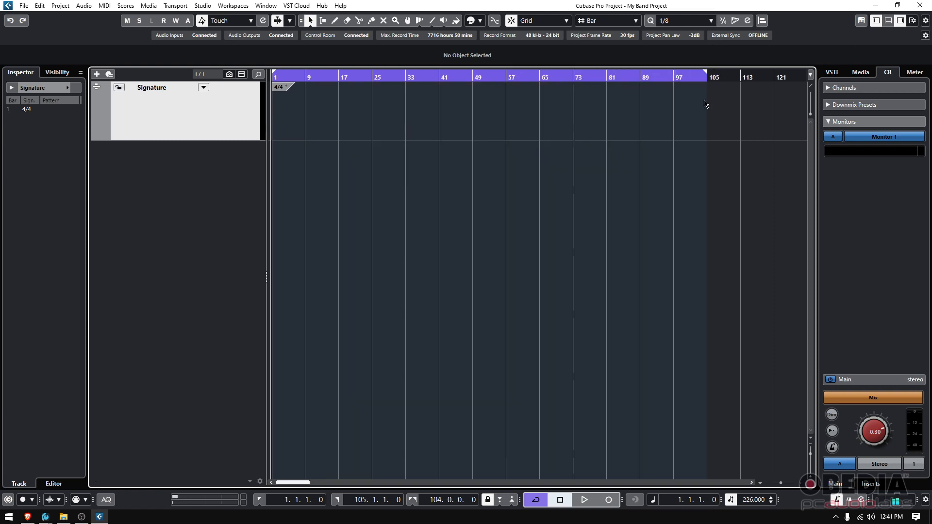
mouse_move(207, 117)
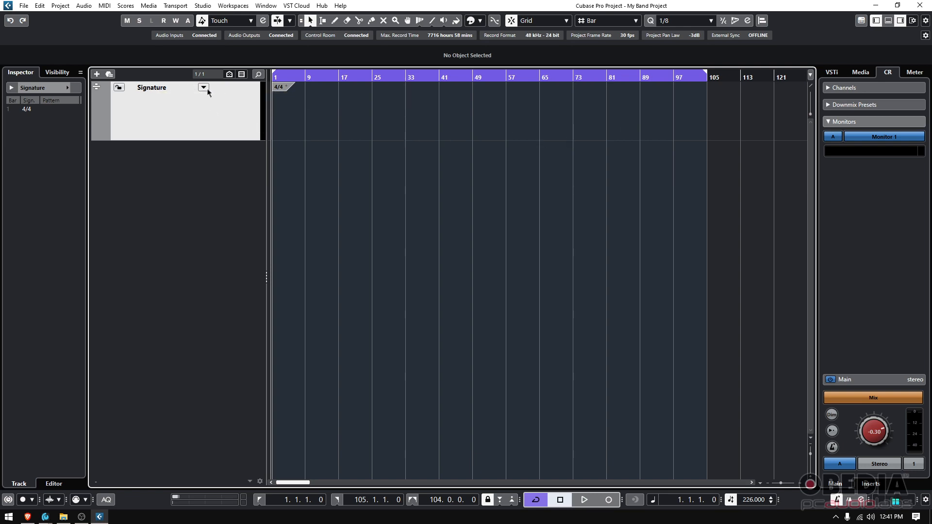
mouse_move(204, 88)
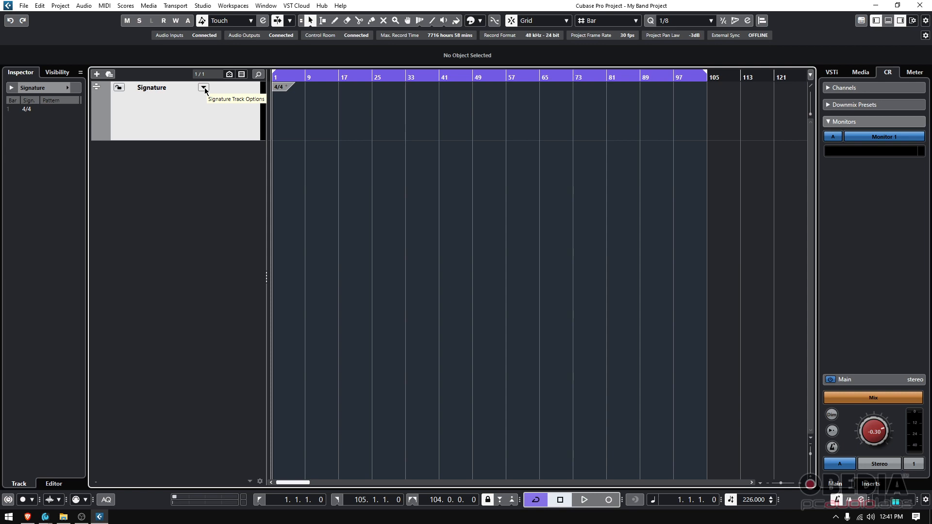
Render an audio click between locators into a new Audio Click-01 track, bars 1–105
click(204, 88)
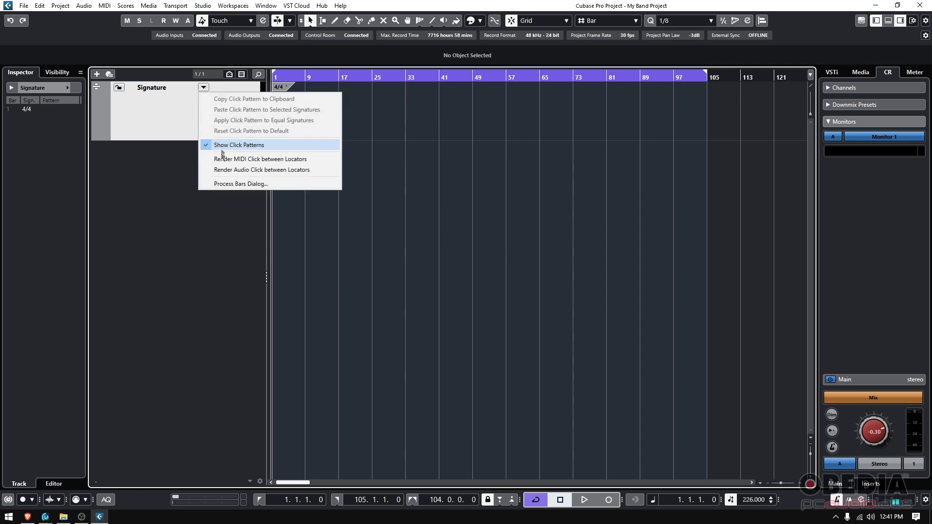
mouse_move(262, 170)
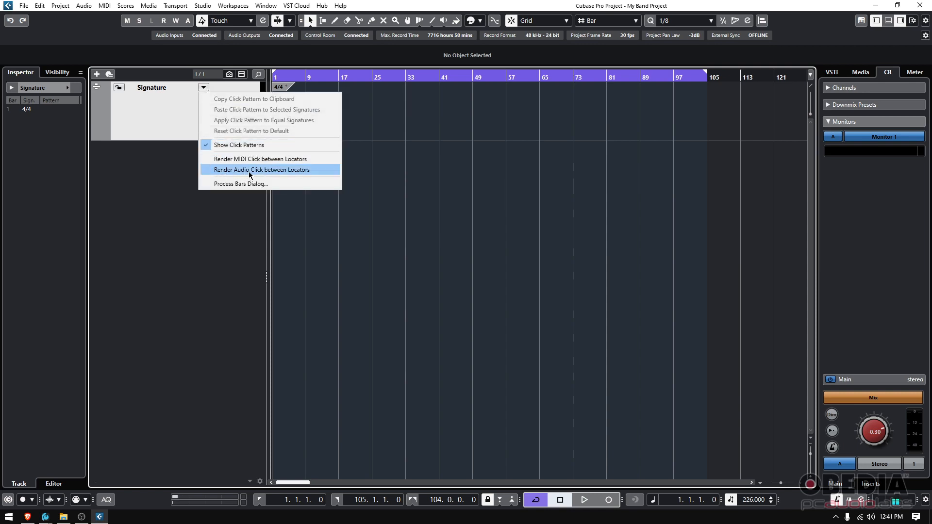
click(262, 169)
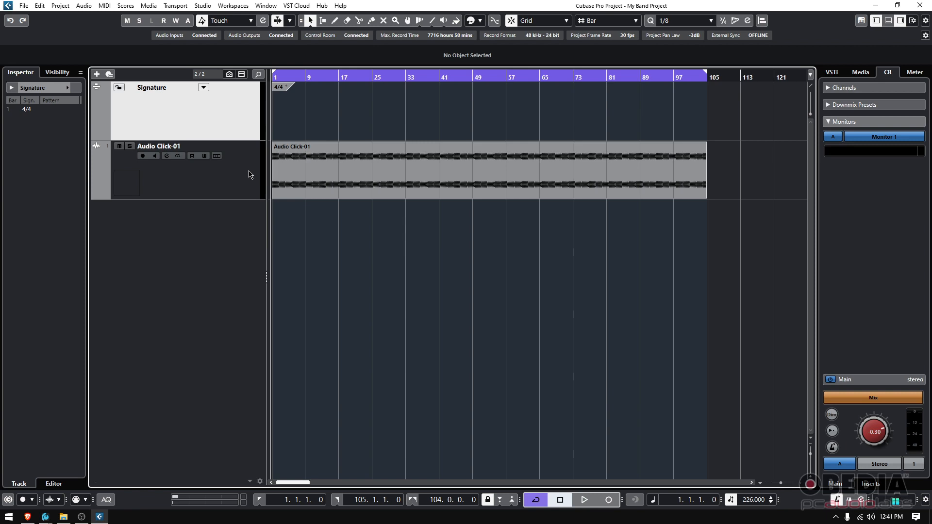
Select the Audio Click-01 track and play back the rendered click
click(158, 146)
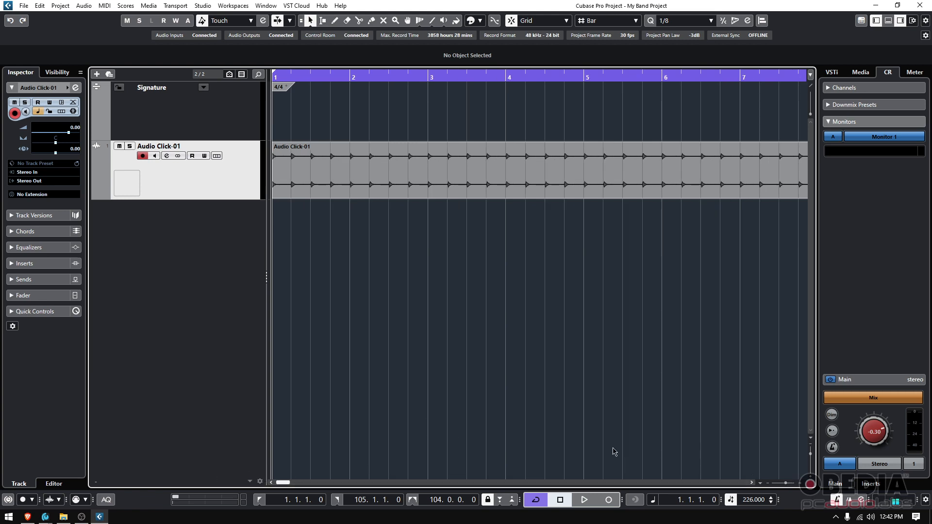
mouse_move(838, 499)
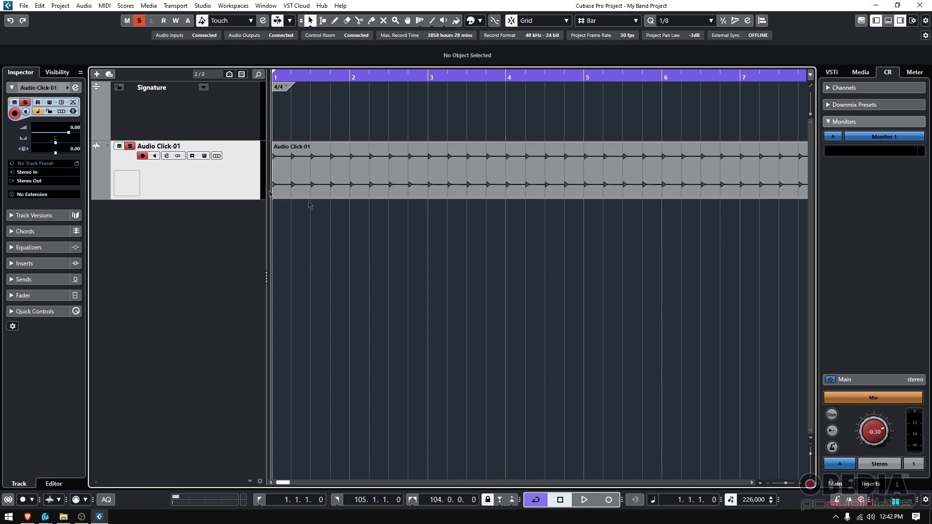
mouse_move(300, 245)
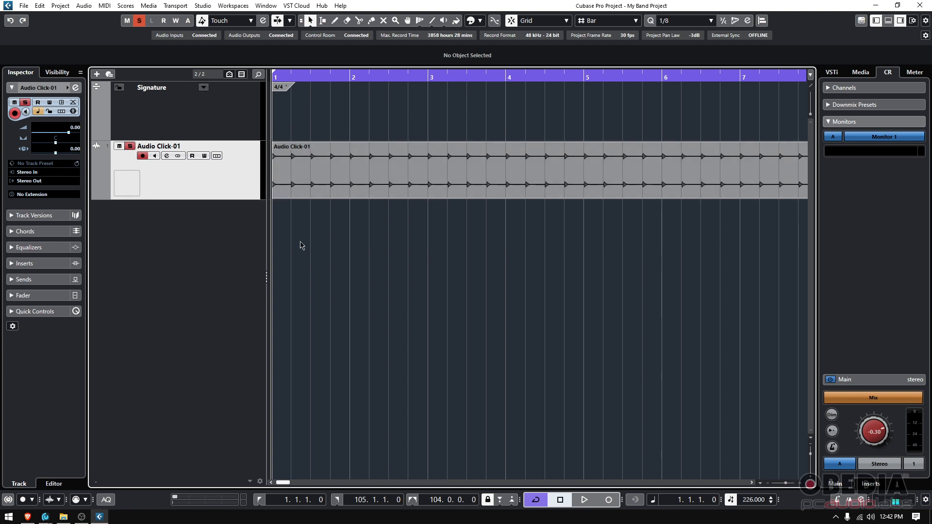
click(584, 499)
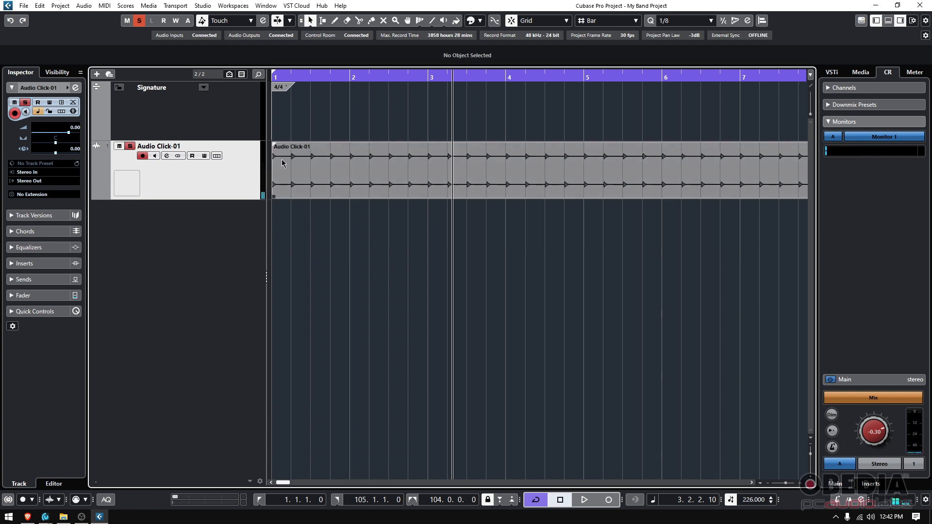
mouse_move(305, 177)
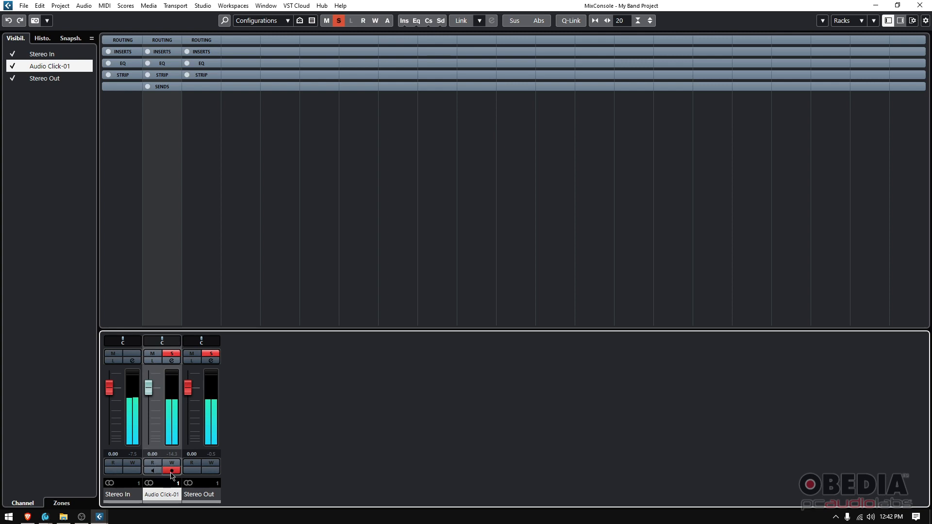
Unsolo Audio Click-01 in MixConsole and set its fader to about -0.39 dB
click(151, 355)
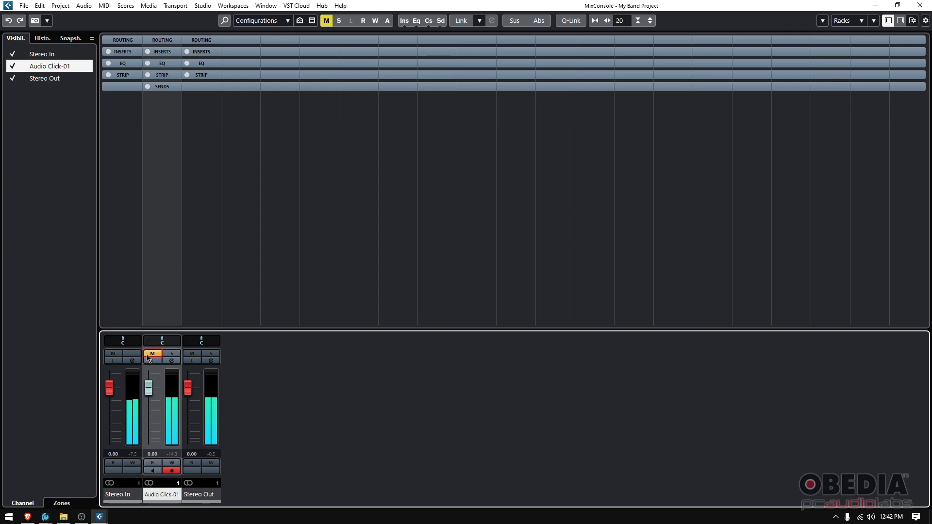
drag(148, 385, 148, 398)
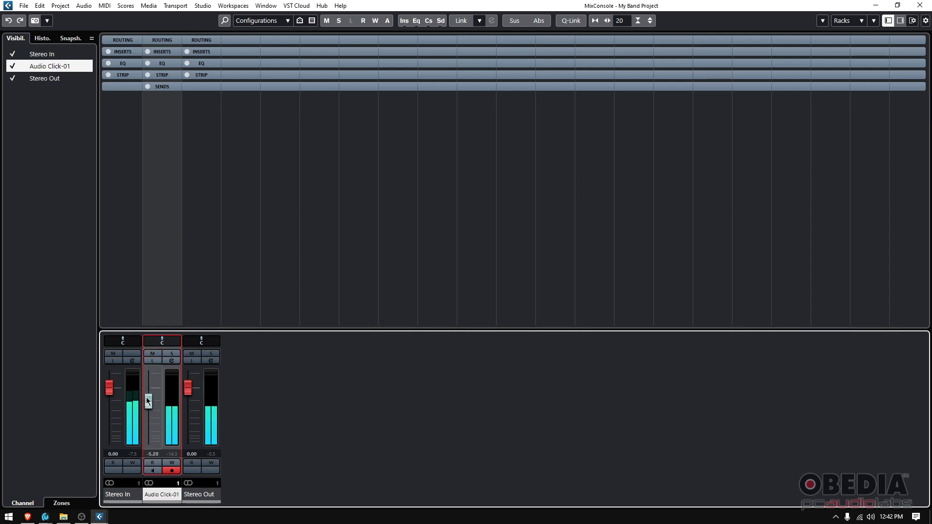
drag(148, 399, 149, 391)
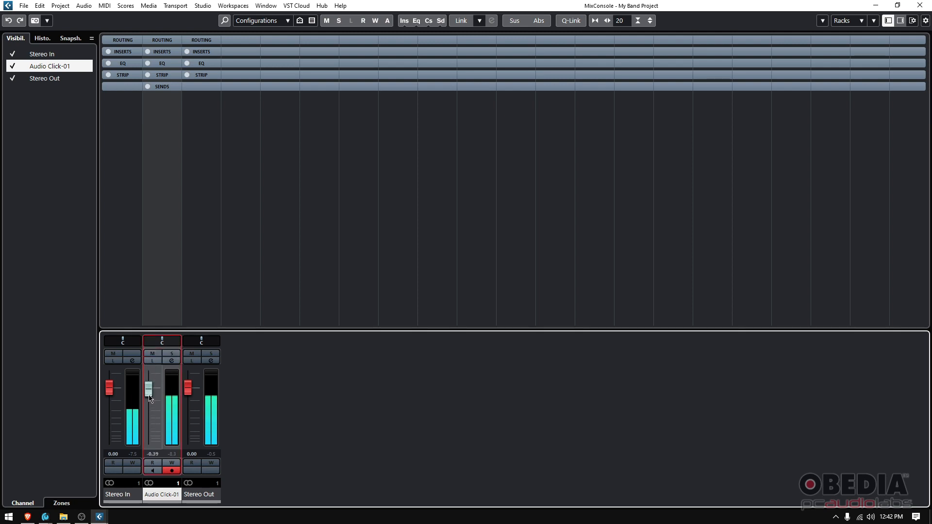